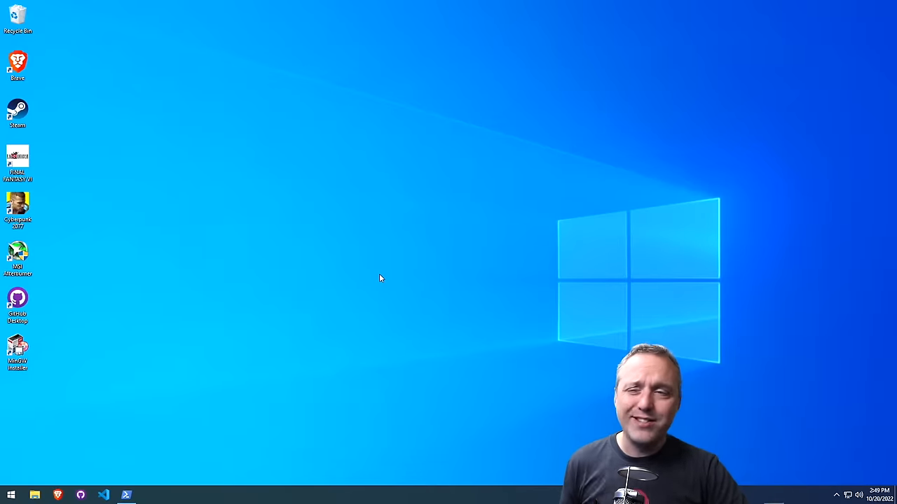
{"action": "mouse_move", "coordinate": [237, 305]}
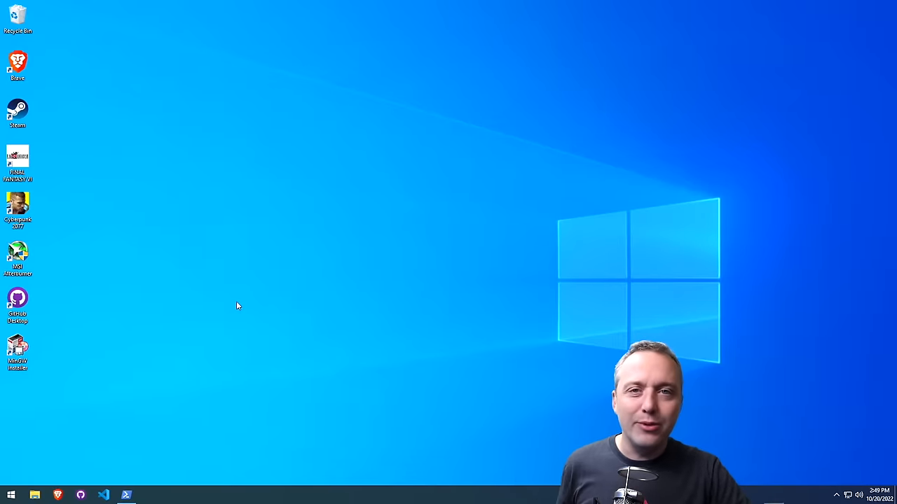
Step: Scroll the Start menu app list to confirm Spotify is not among the S apps
{"action": "left_click", "coordinate": [10, 496]}
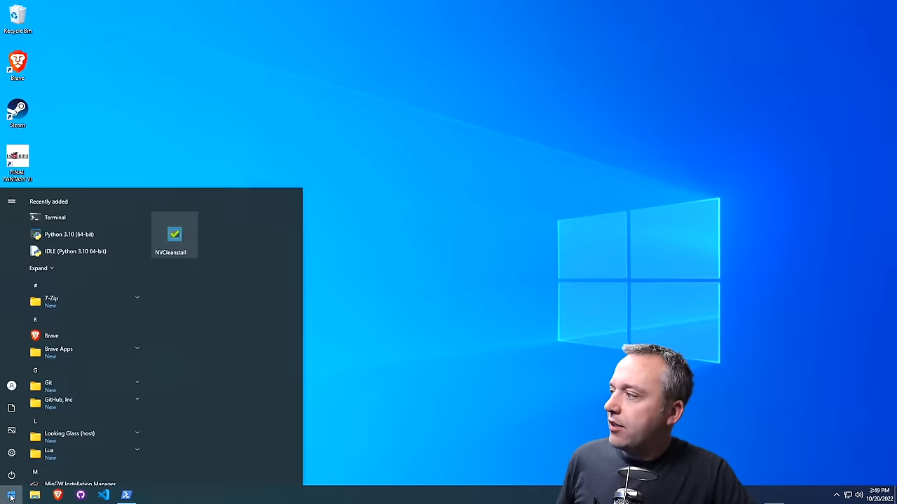
{"action": "scroll", "scroll_direction": "down", "scroll_amount": 3}
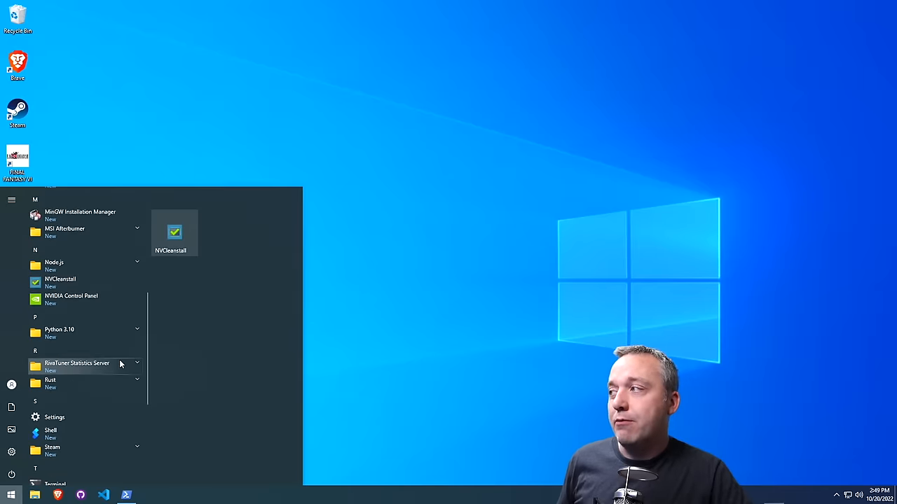
{"action": "mouse_move", "coordinate": [115, 364]}
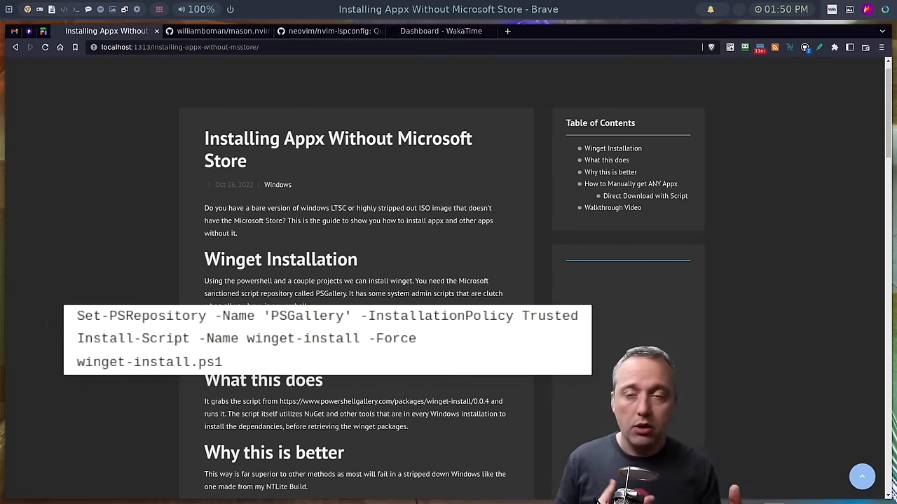
{"action": "mouse_move", "coordinate": [353, 369]}
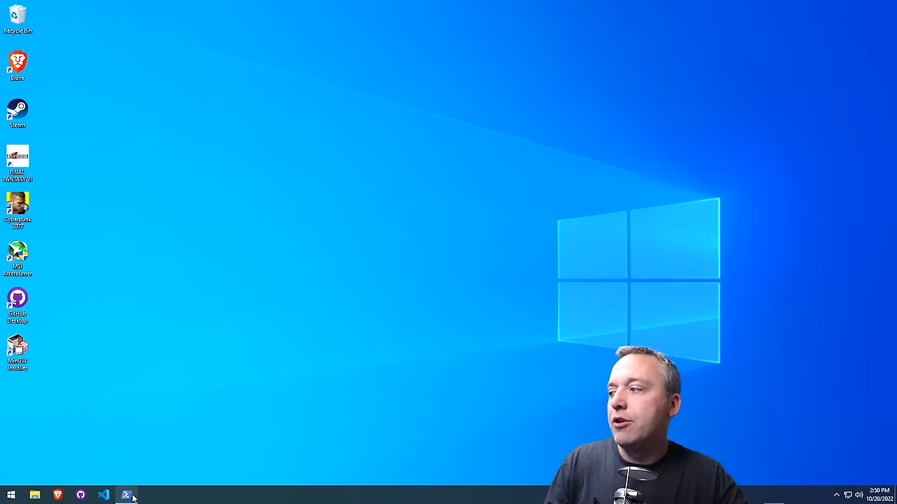
Step: In PowerShell, mark the PSGallery repository as Trusted with Set-PSRepository
{"action": "left_click", "coordinate": [126, 495]}
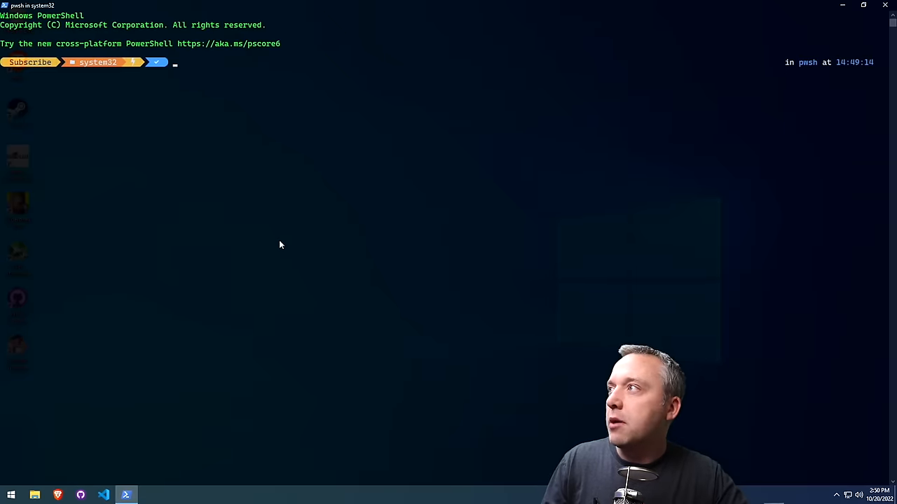
{"action": "type", "text": "Set-PSRepository -Name 'PSGallery' -InstallationPolicy Trusted"}
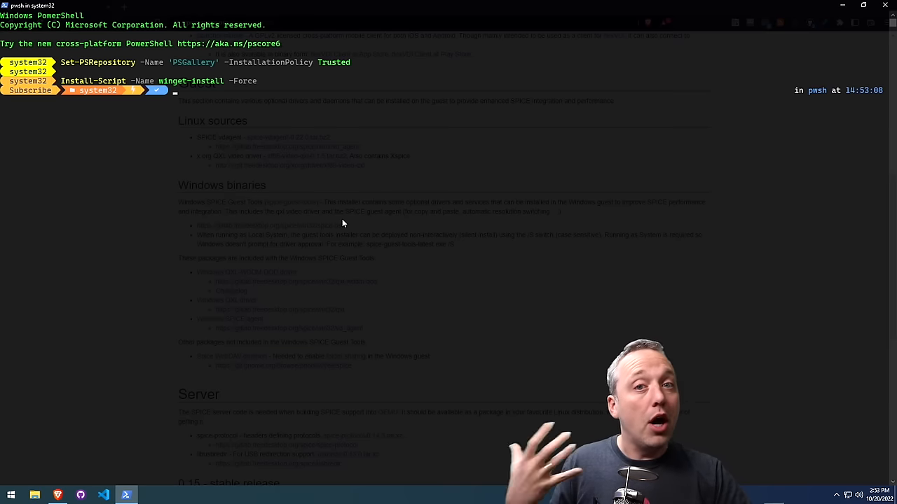
{"action": "type", "text": "winget-"}
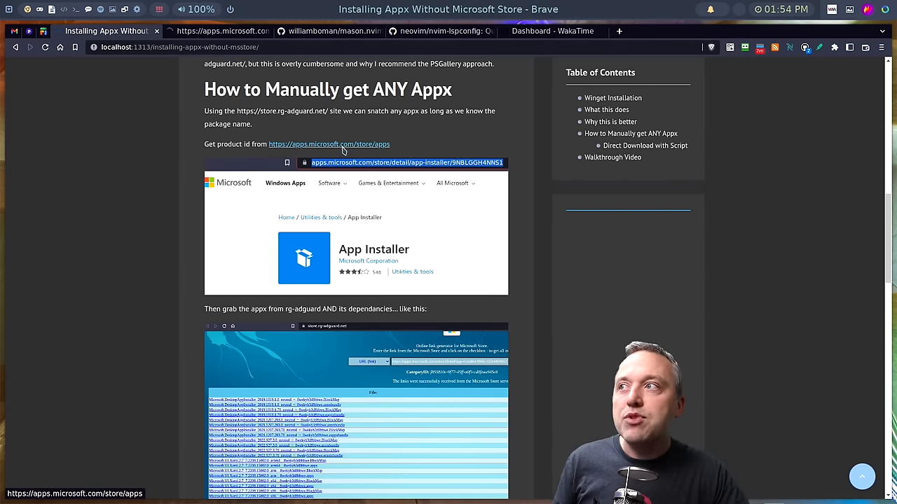
Step: Open apps.microsoft.com and scroll to the Best entertainment apps listing Spotify
{"action": "left_click", "coordinate": [329, 144]}
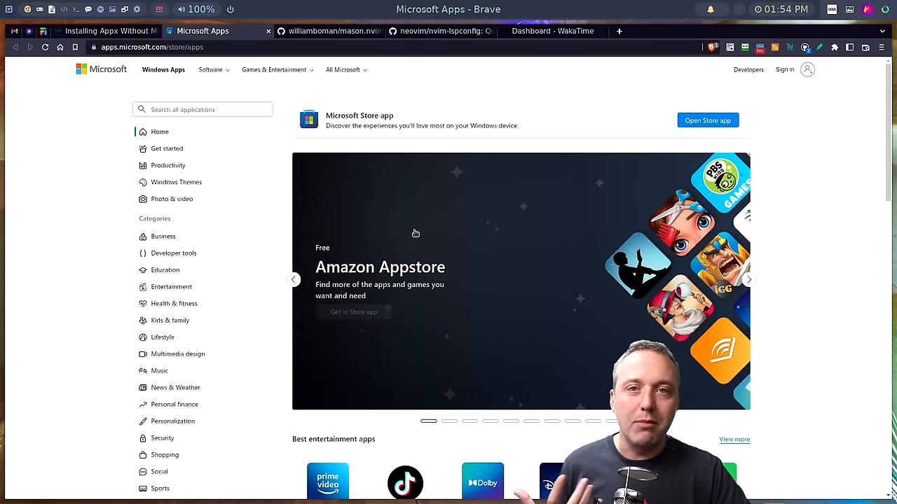
{"action": "mouse_move", "coordinate": [555, 212]}
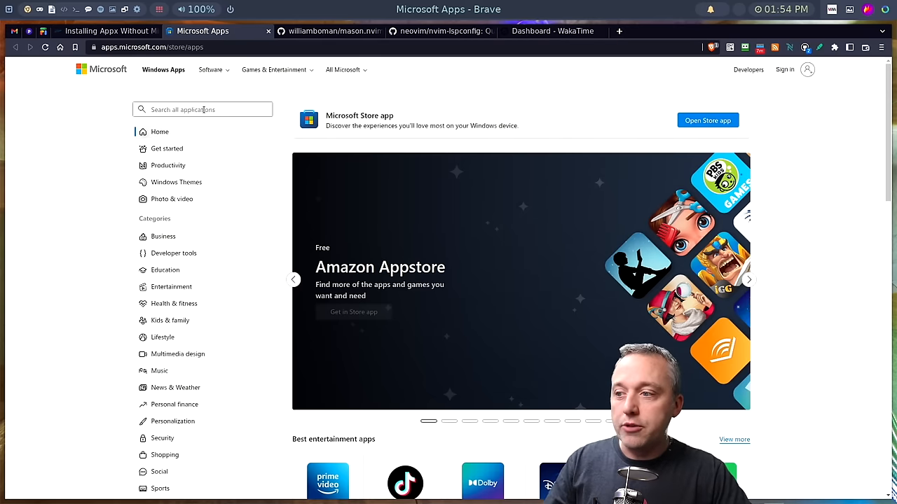
{"action": "scroll", "scroll_direction": "down", "scroll_amount": 3}
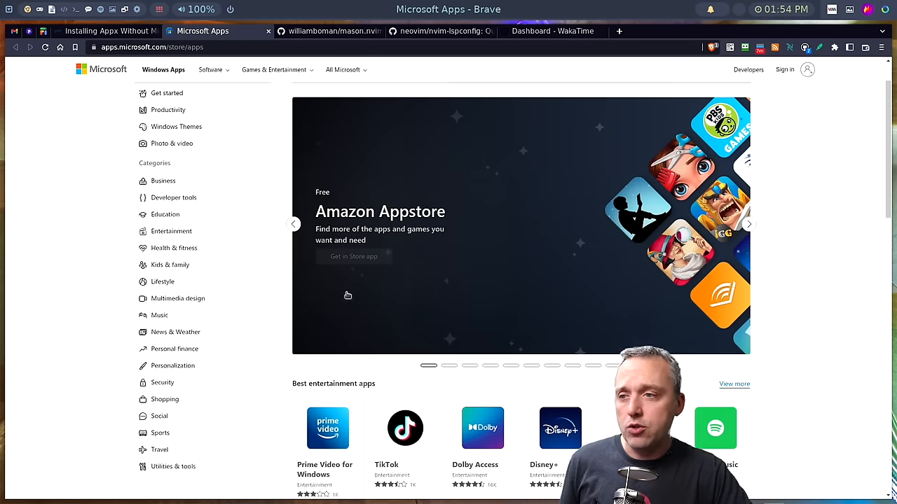
{"action": "scroll", "scroll_direction": "down", "scroll_amount": 3}
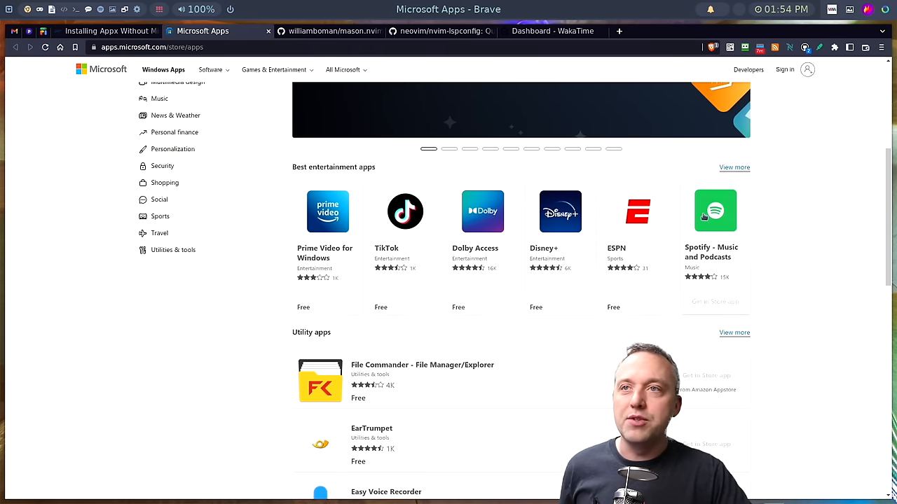
Step: Open the Spotify - Music and Podcasts product page and copy its URL
{"action": "left_click", "coordinate": [715, 211]}
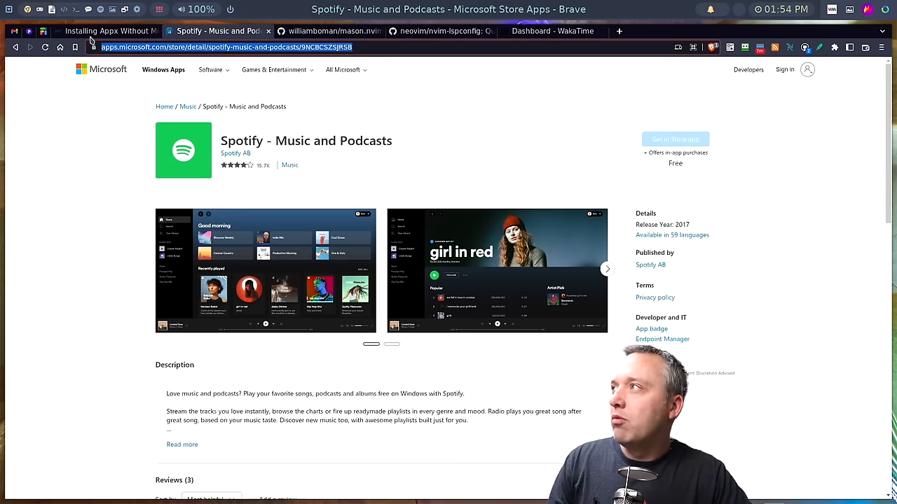
{"action": "left_click", "coordinate": [105, 31]}
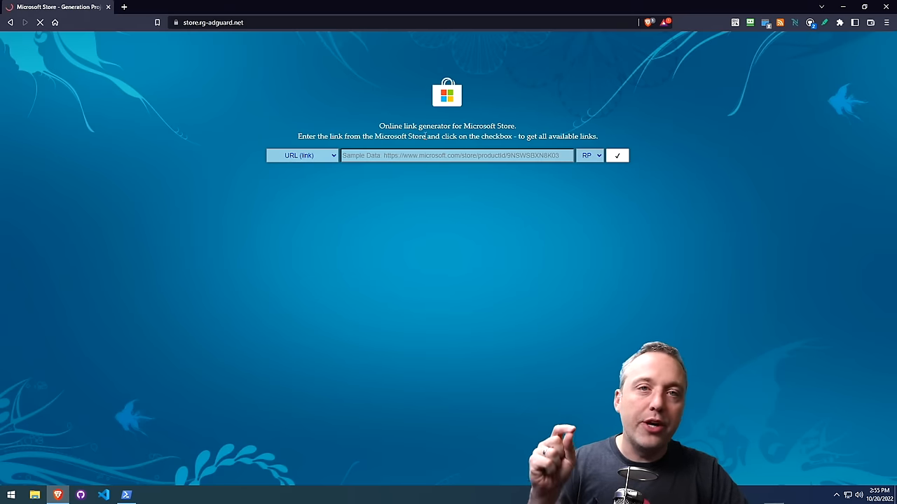
Step: Generate download links from the Spotify store URL and copy the SpotifyMusic x86 appx link
{"action": "right_click", "coordinate": [413, 155]}
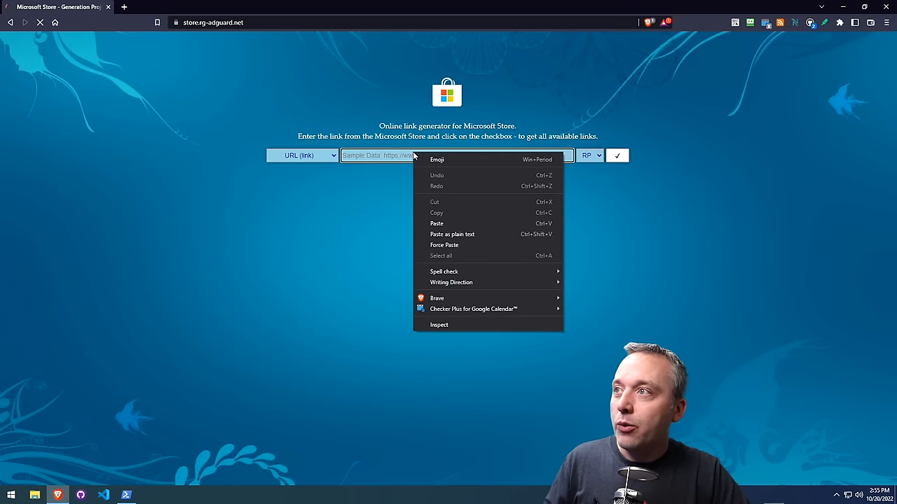
{"action": "left_click", "coordinate": [436, 223]}
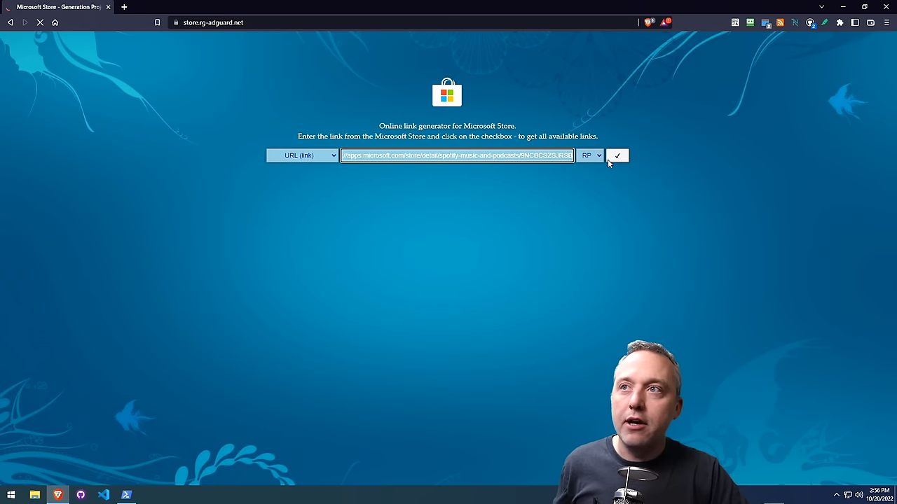
{"action": "left_click", "coordinate": [617, 155]}
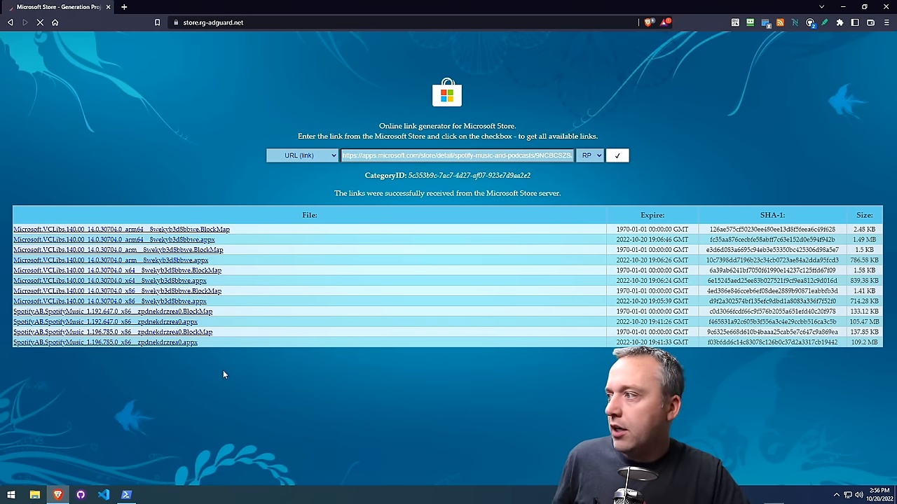
{"action": "mouse_move", "coordinate": [157, 343]}
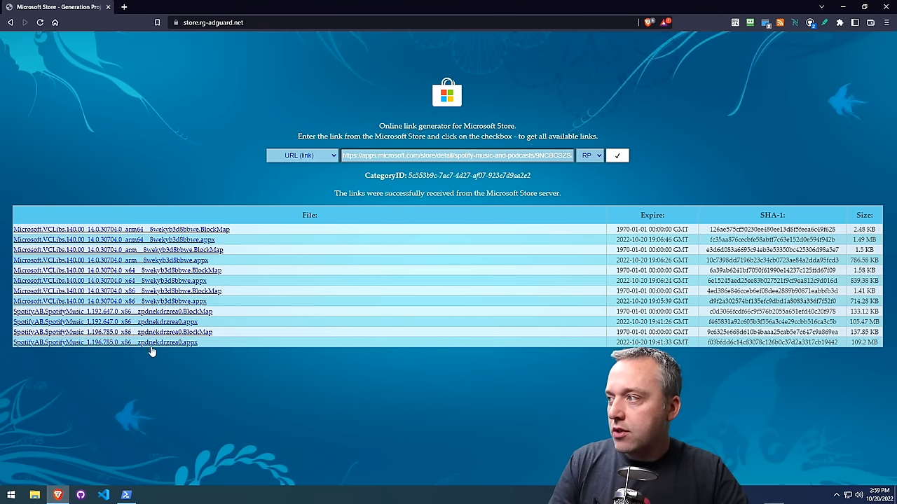
{"action": "right_click", "coordinate": [102, 343]}
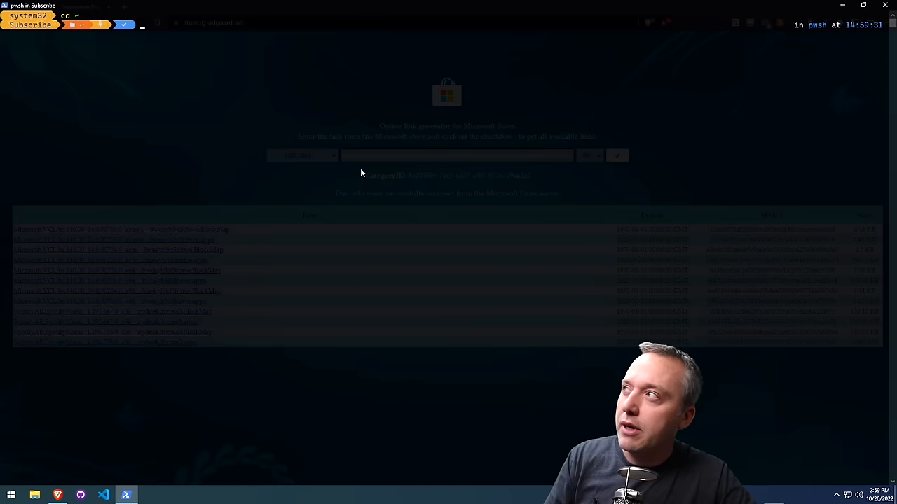
Step: Download the Spotify package from the copied URL as spot.appx using irm
{"action": "type", "text": "irm"}
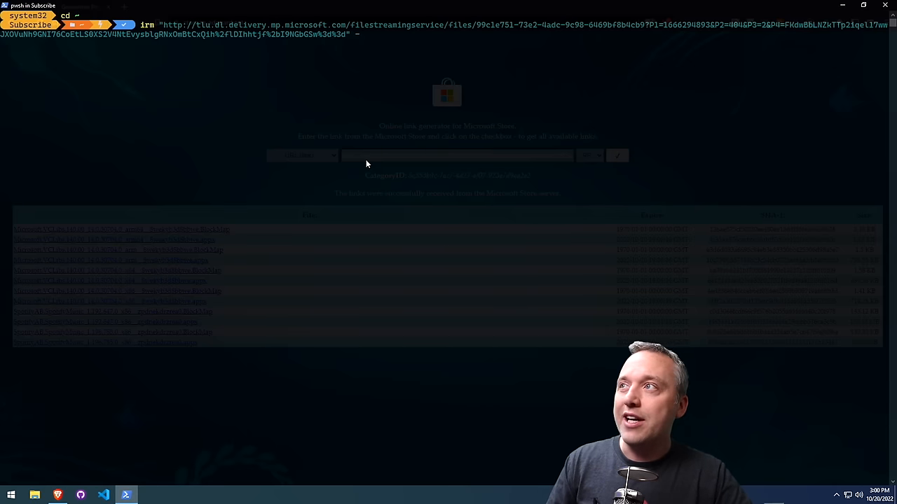
{"action": "type", "text": "o"}
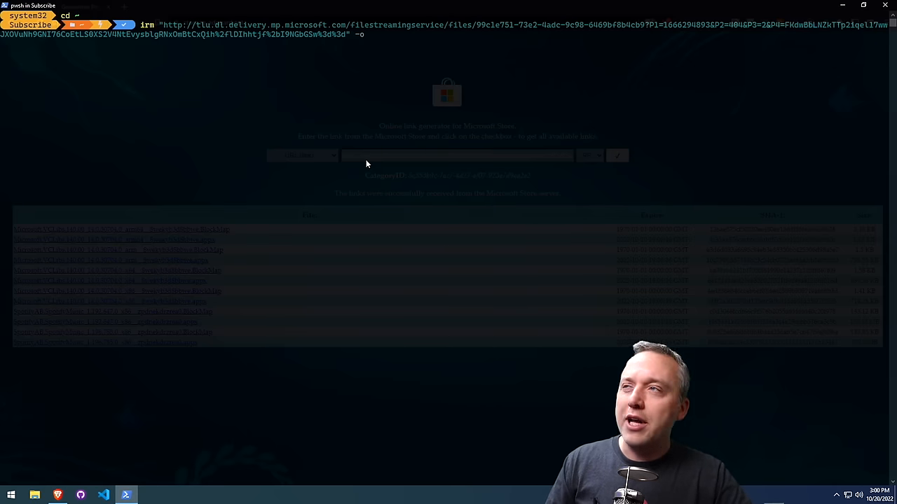
{"action": "type", "text": "spot.appx"}
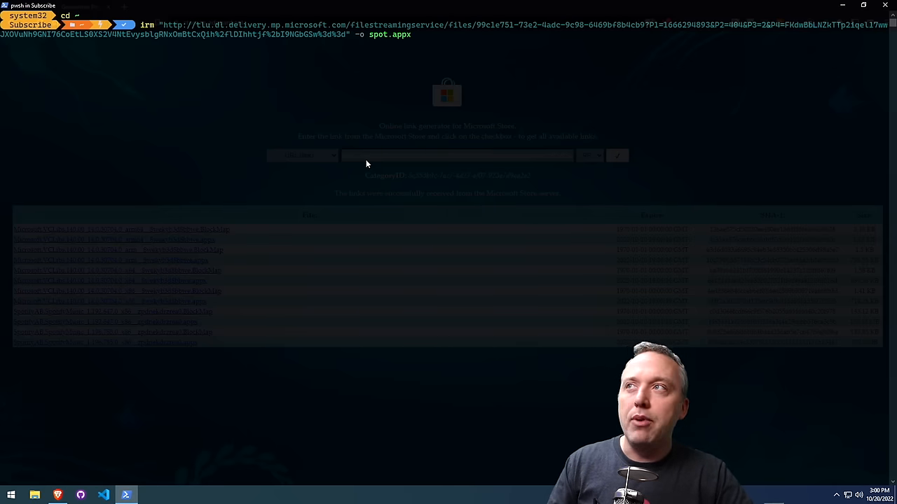
{"action": "key", "text": "Return"}
{"action": "type", "text": "ll"}
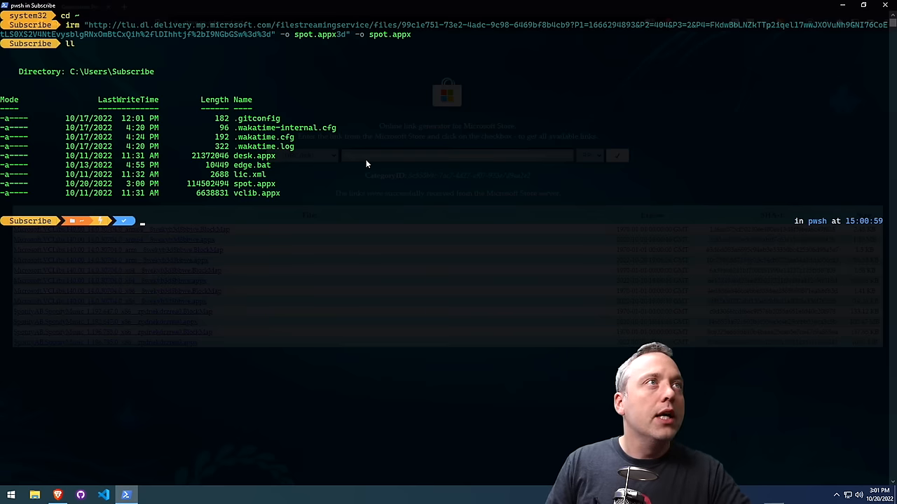
Step: Try installing spot.appx with Add-AppxPackage, which fails on missing Microsoft.VCLibs.140.00
{"action": "type", "text": "Add-AppxPackage"}
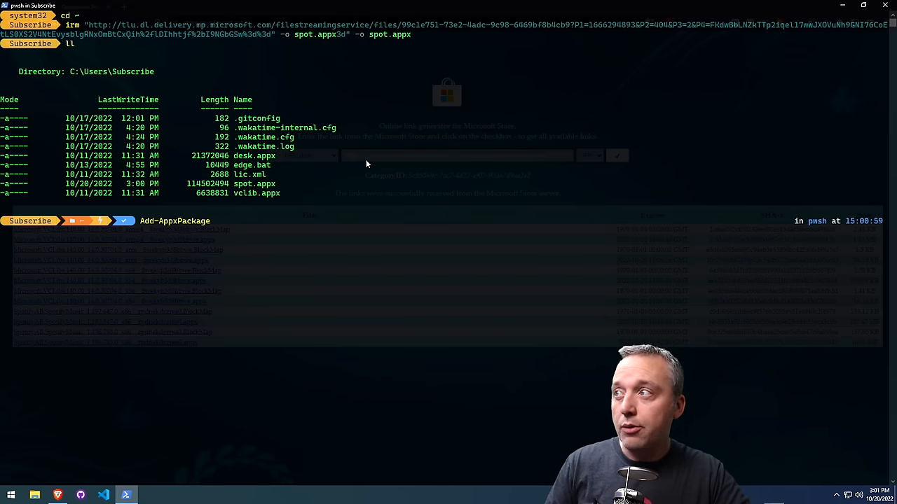
{"action": "type", "text": ".\\spot.appx"}
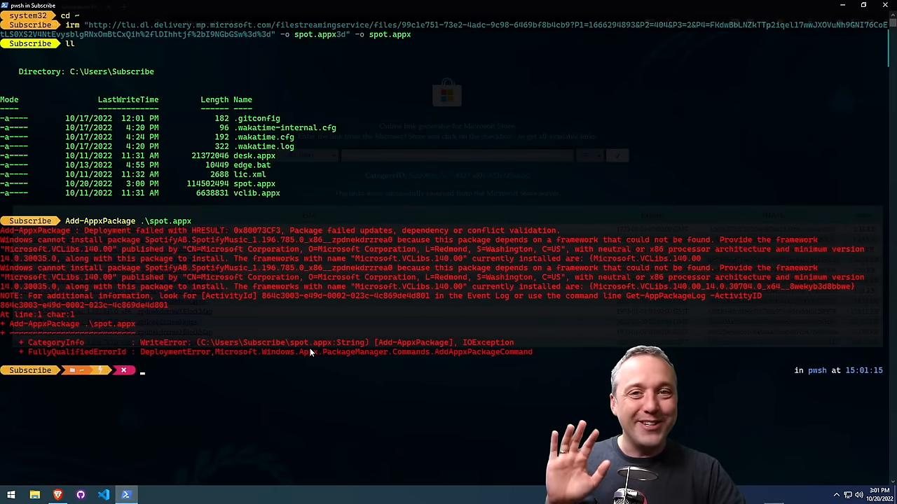
{"action": "mouse_move", "coordinate": [57, 496]}
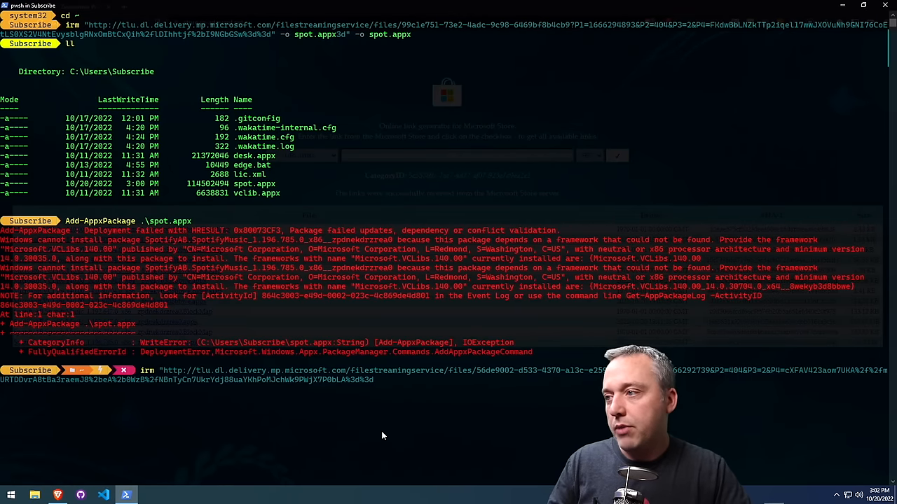
Step: Download the x86 VCLibs package as spot-dep.appx, rerunning after adding the missing -o
{"action": "type", "text": "spot"}
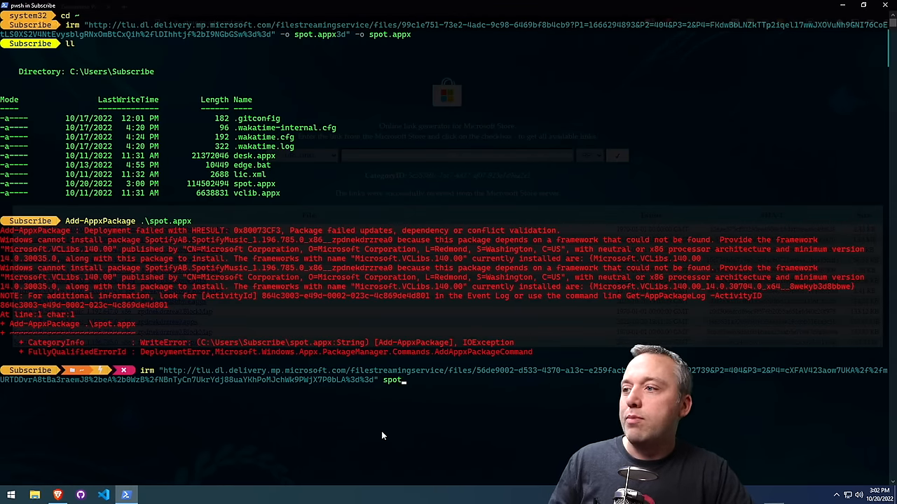
{"action": "type", "text": "-dep.appx"}
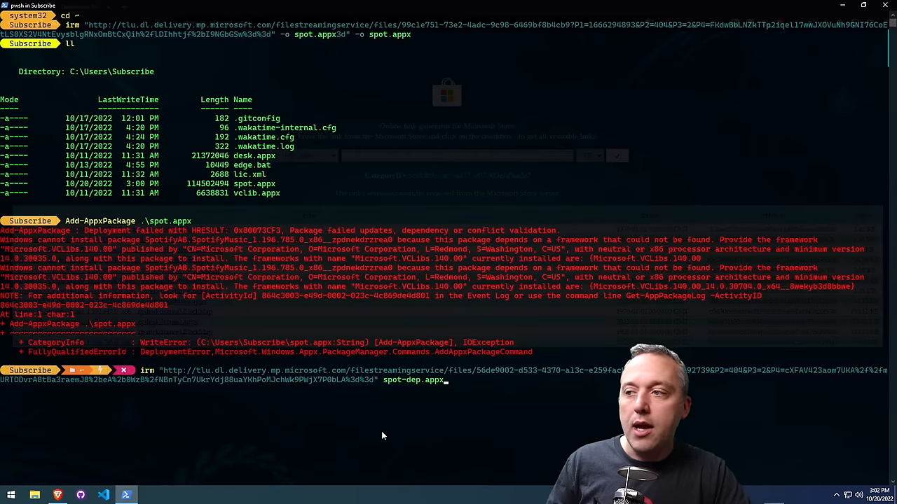
{"action": "key", "text": "Return"}
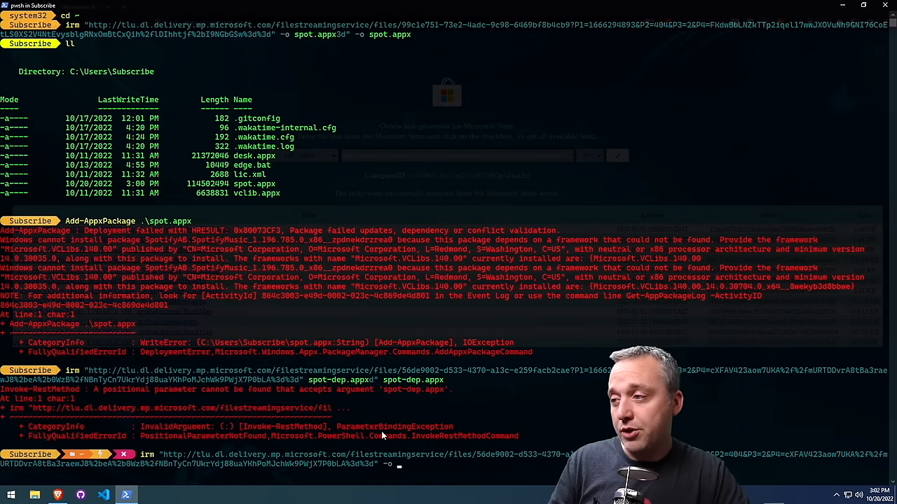
{"action": "key", "text": "Return"}
{"action": "type", "text": "Add-AppxPackage"}
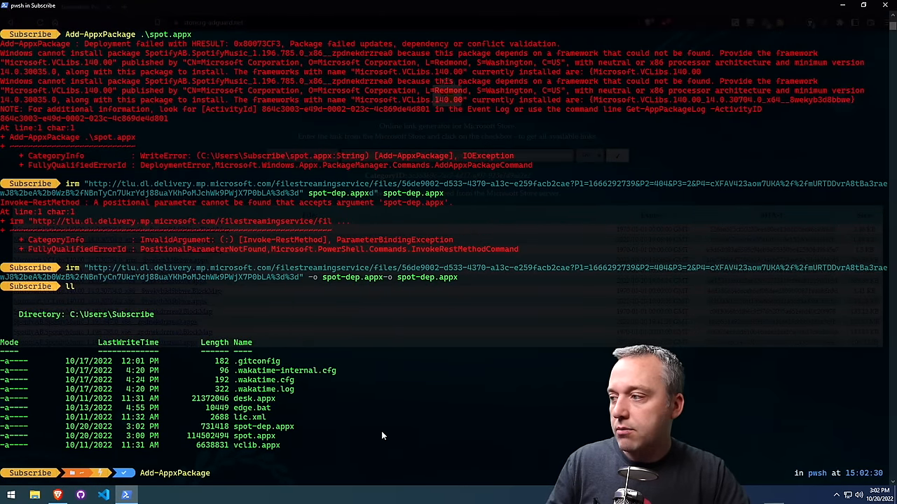
Step: Install spot-dep.appx then spot.appx, and find Spotify in the Start menu's recently added apps
{"action": "type", "text": "spot-depo"}
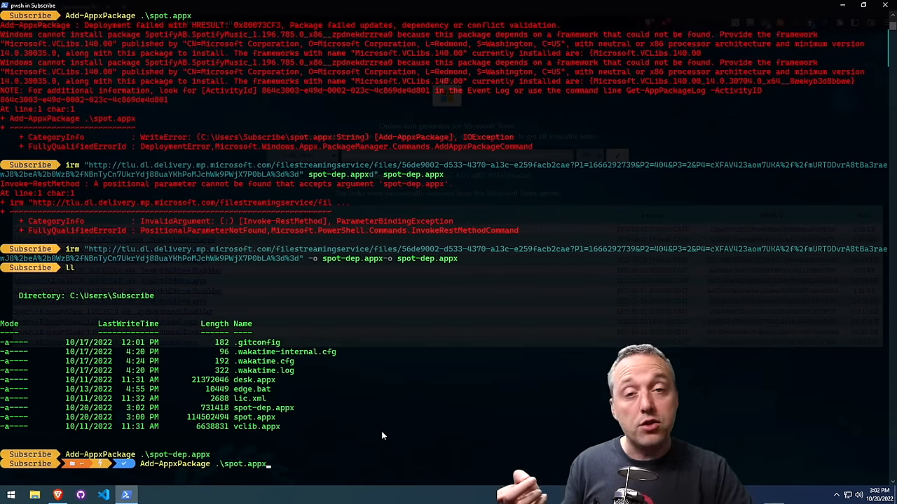
{"action": "key", "text": "Return"}
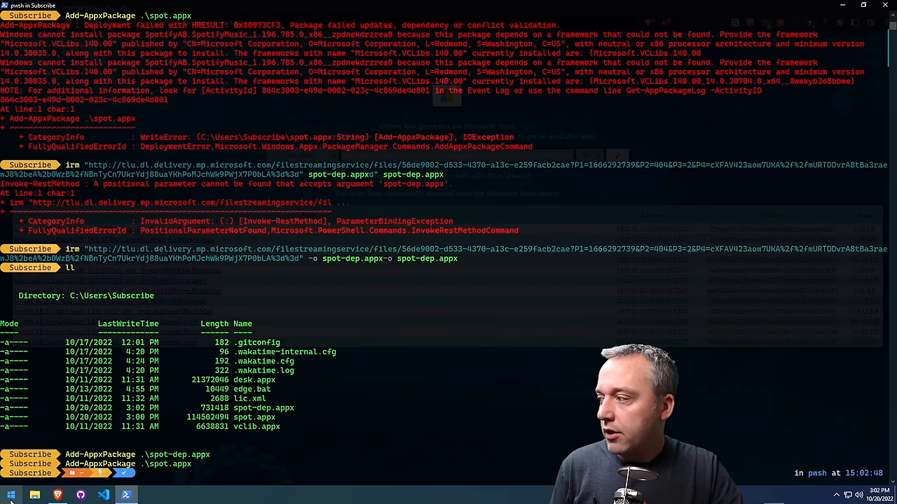
{"action": "left_click", "coordinate": [10, 495]}
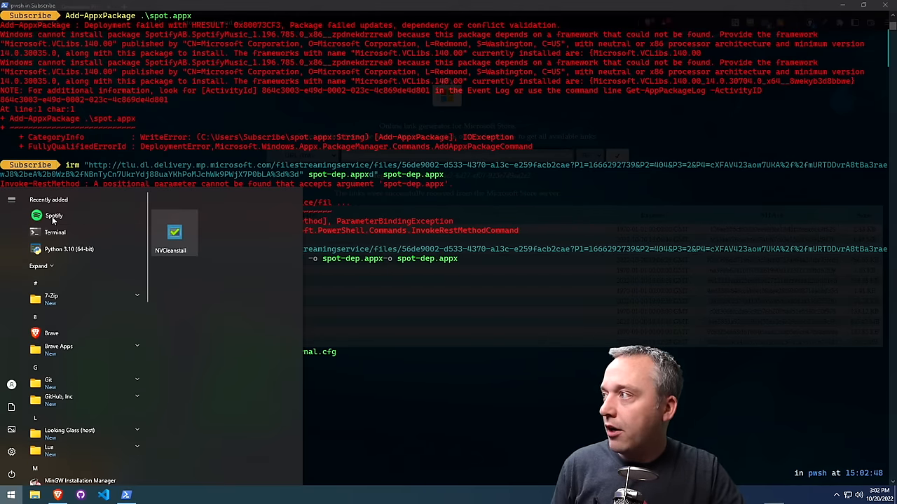